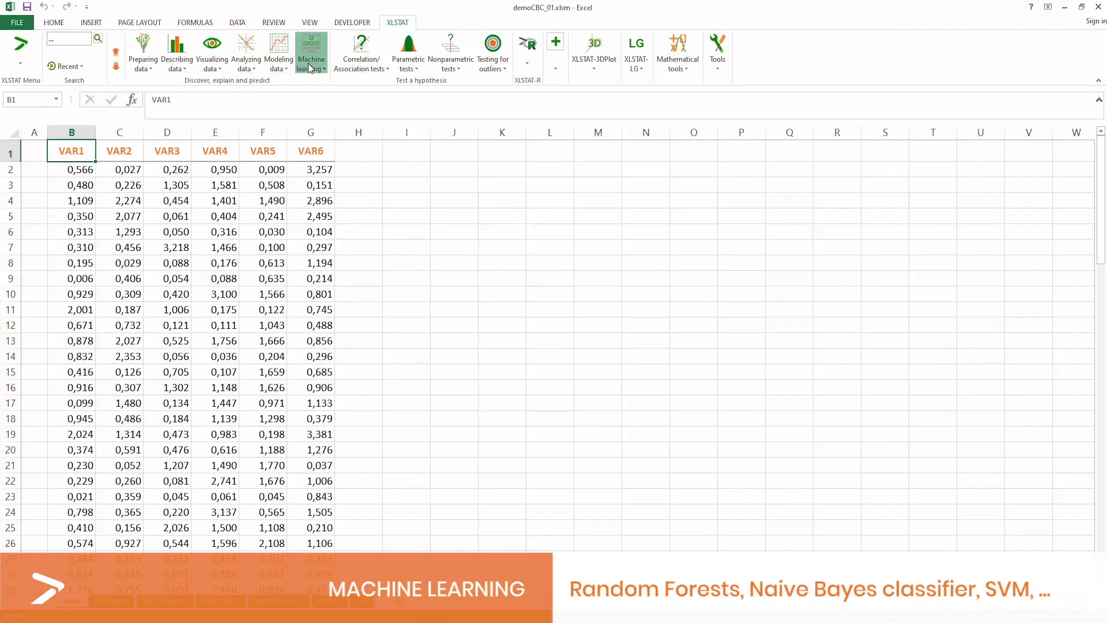
Browse the parametric hypothesis tests list, then show the field-oriented analysis features
click(408, 53)
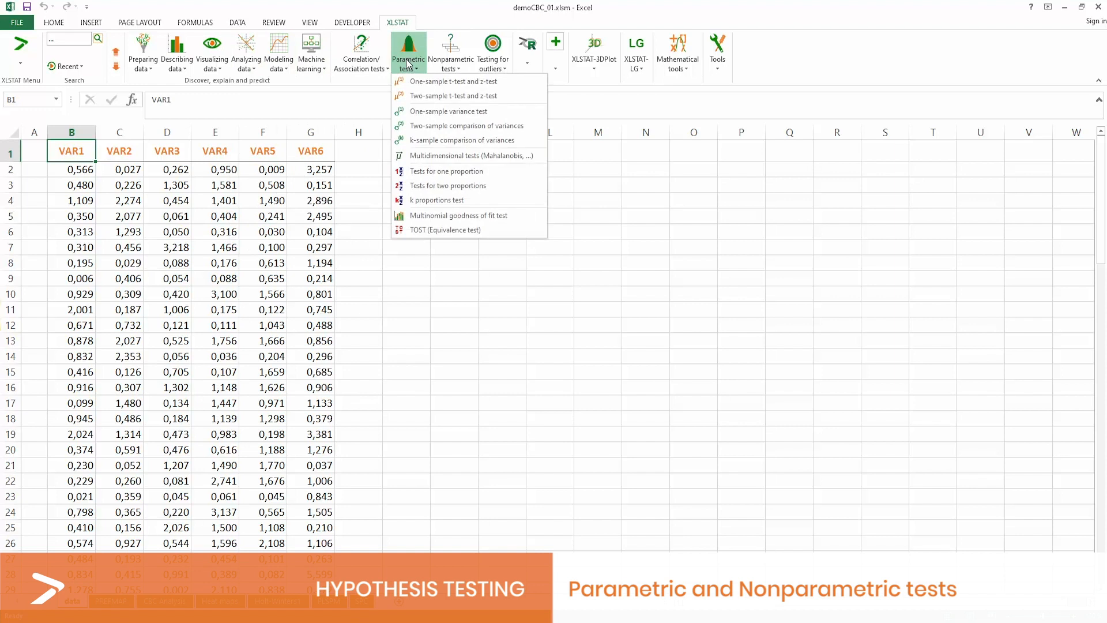
click(450, 53)
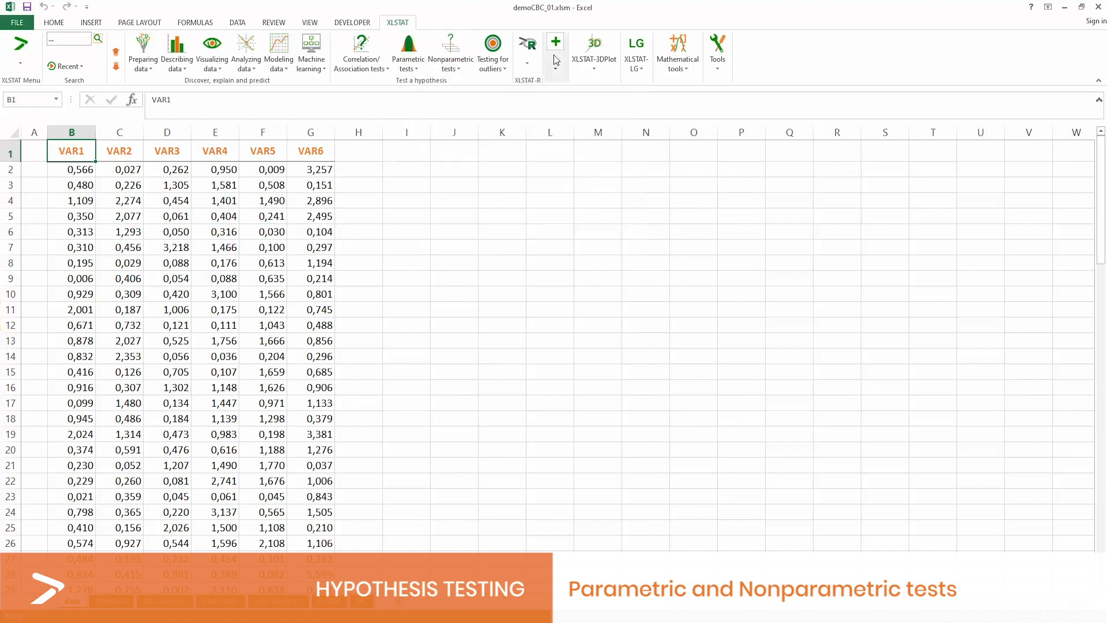
click(555, 41)
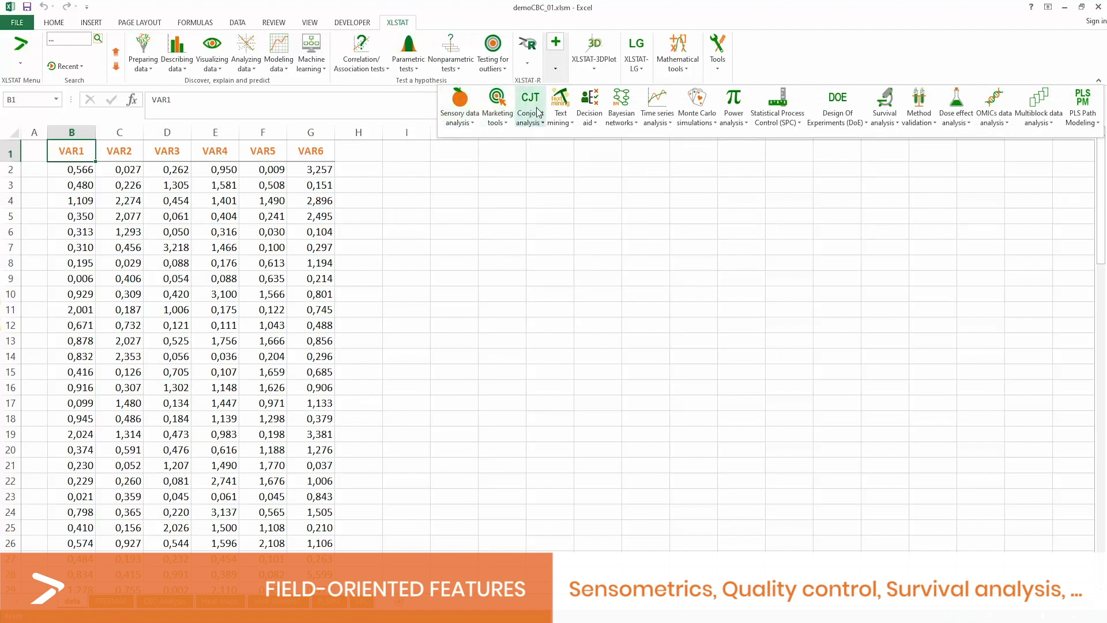
mouse_move(955, 106)
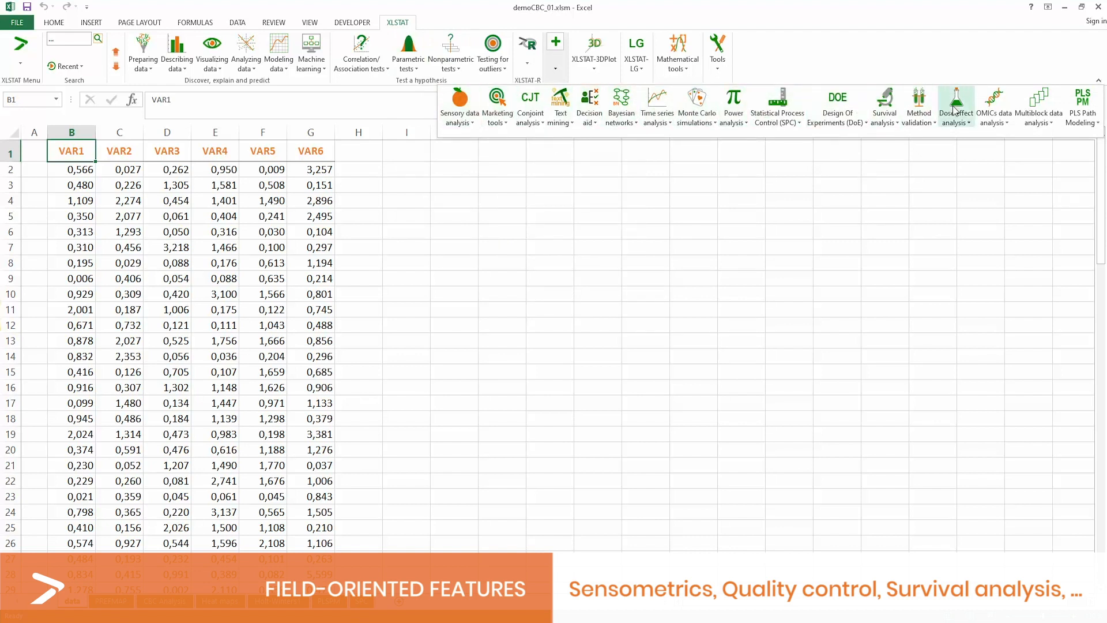
mouse_move(726, 169)
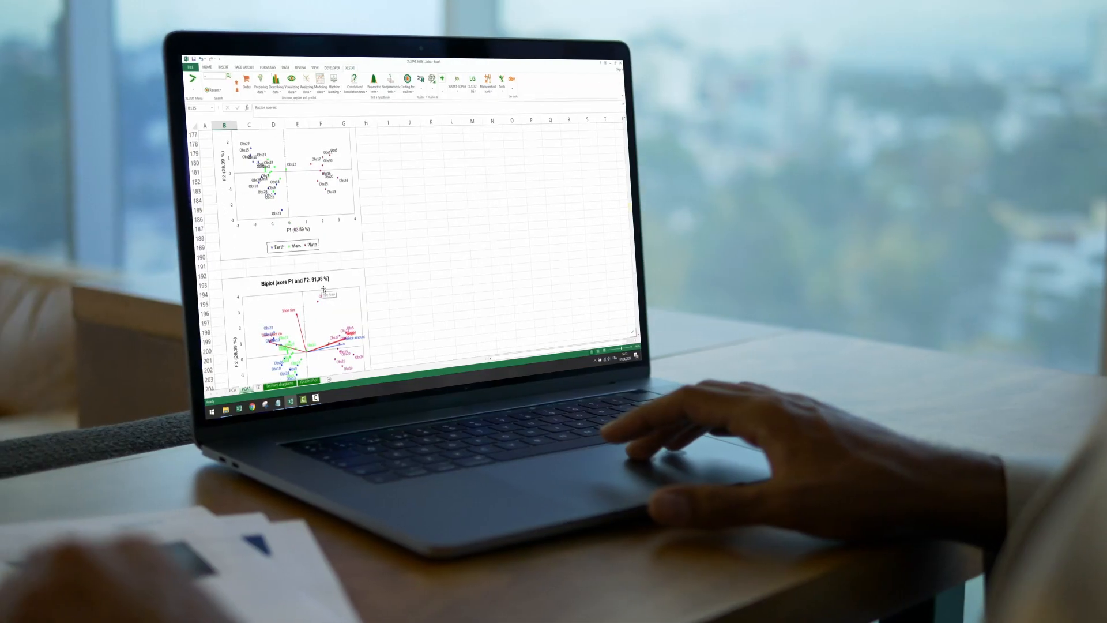
Look at the Sensory data analysis menu, then go to the CBC Analysis sheet
scroll(down, 3)
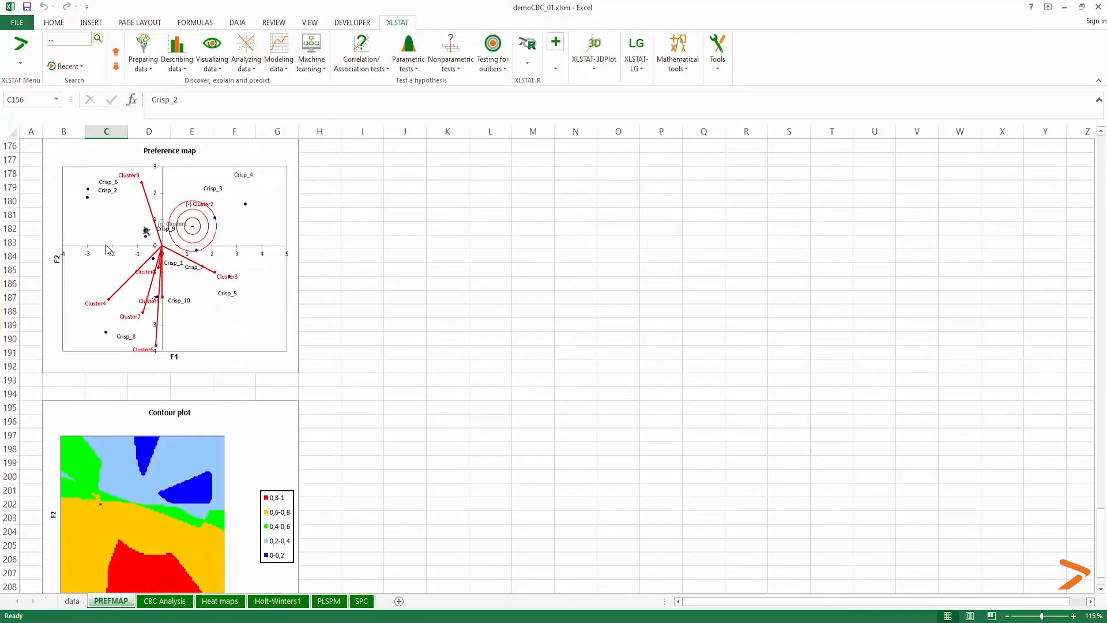
click(555, 41)
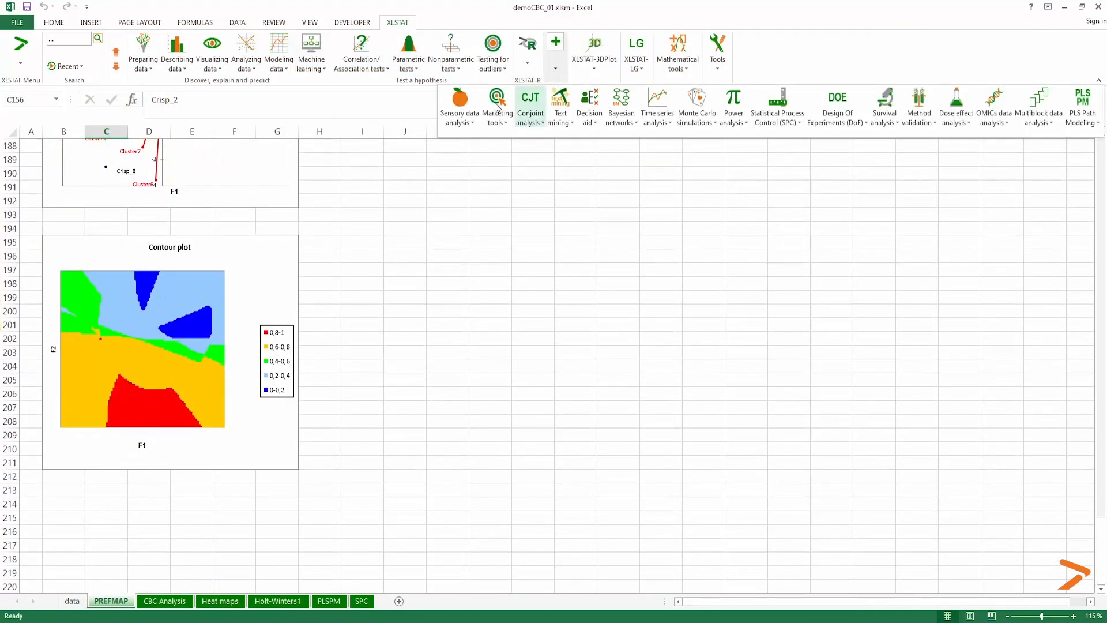
click(459, 106)
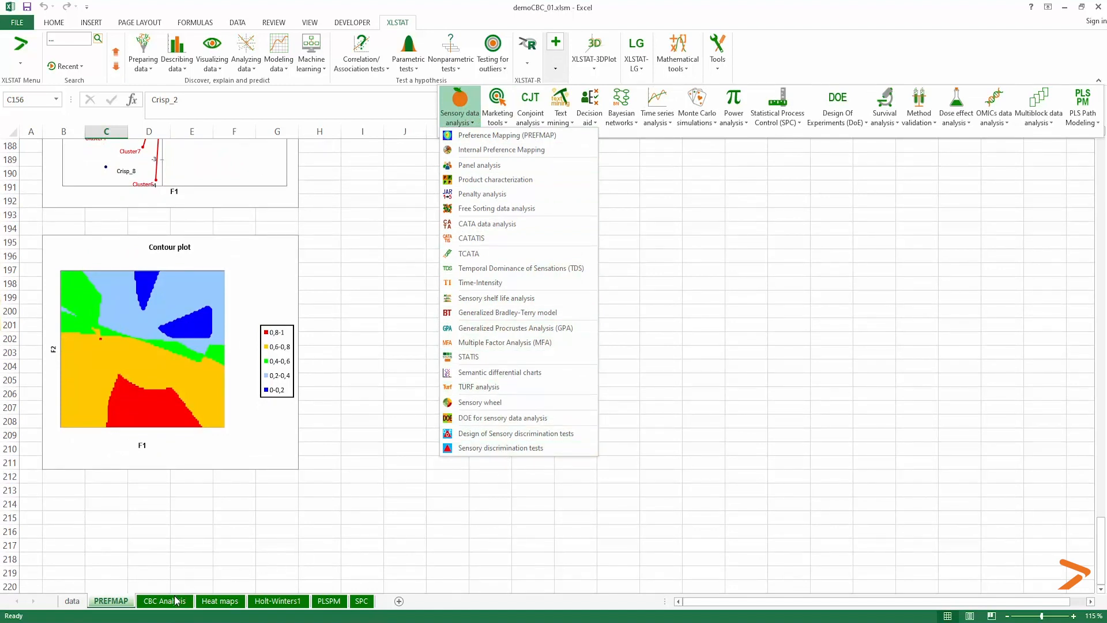
click(164, 601)
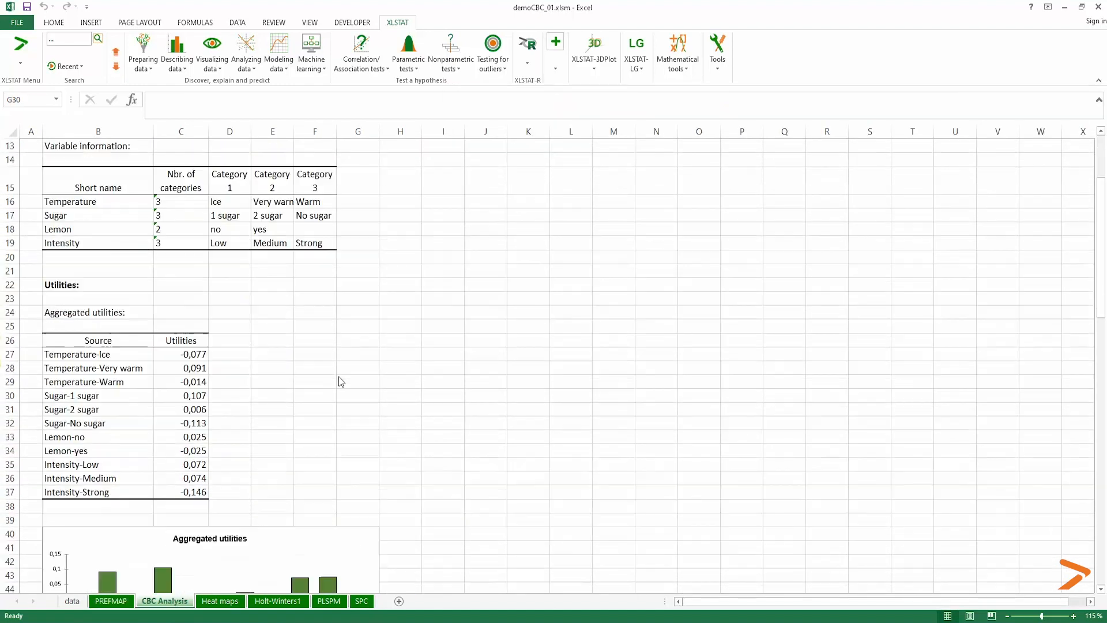
Scroll the CBC results, view the Heat maps sheet, then go to Holt-Winters1
scroll(down, 3)
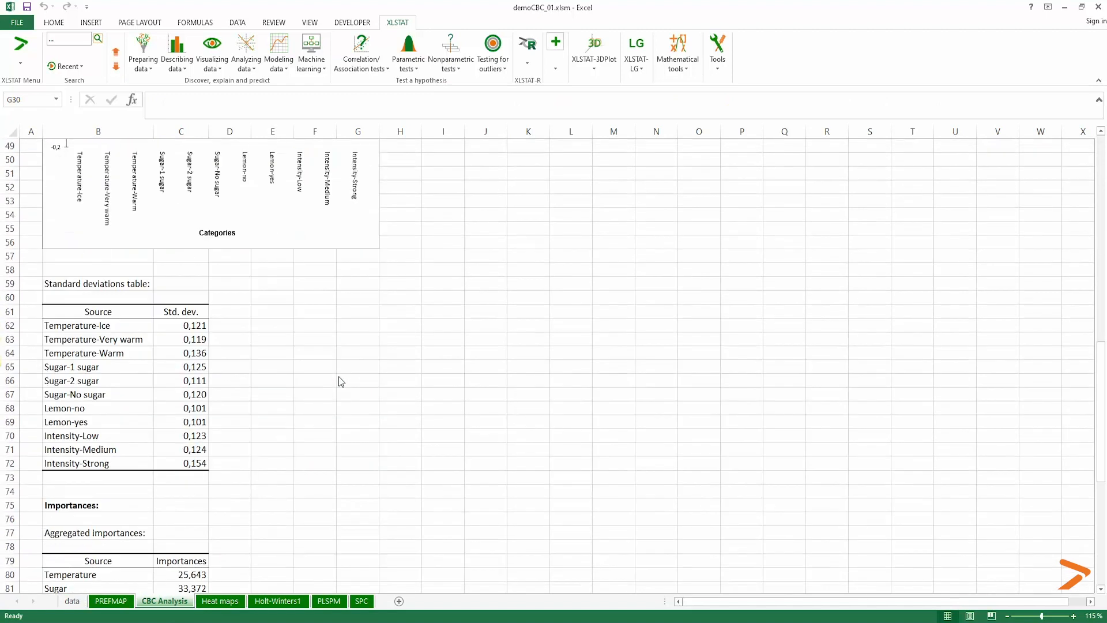
scroll(down, 3)
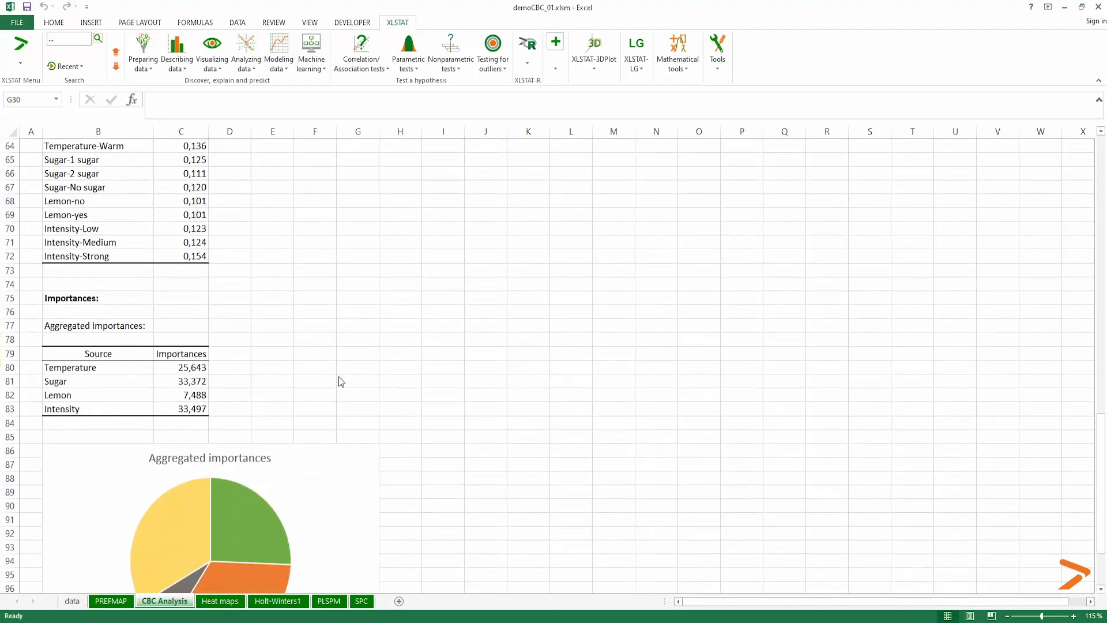
scroll(down, 3)
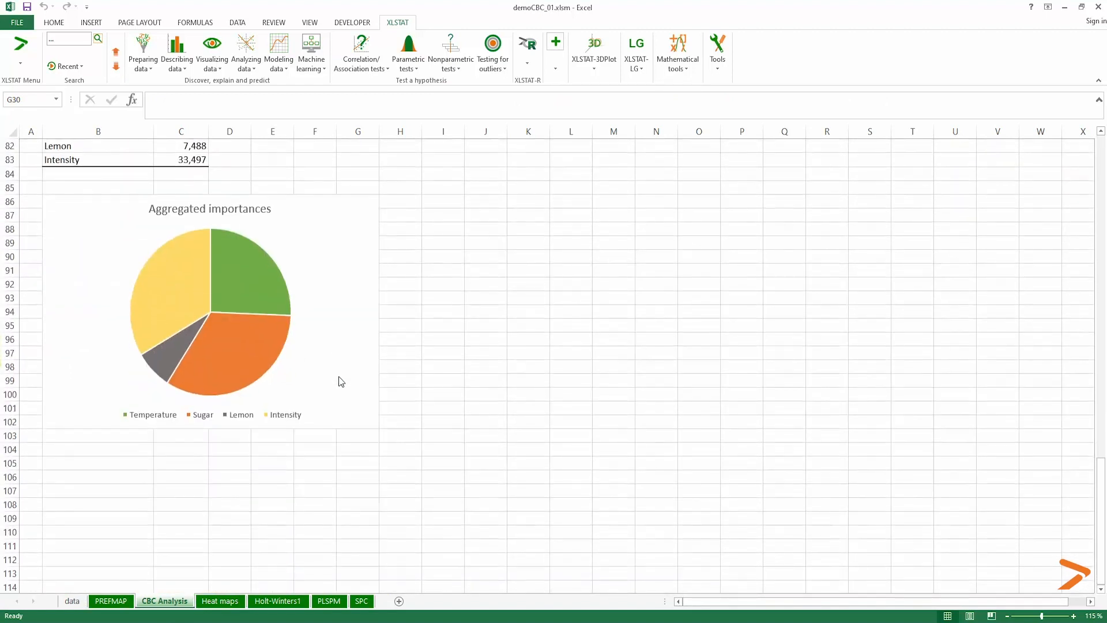
click(220, 601)
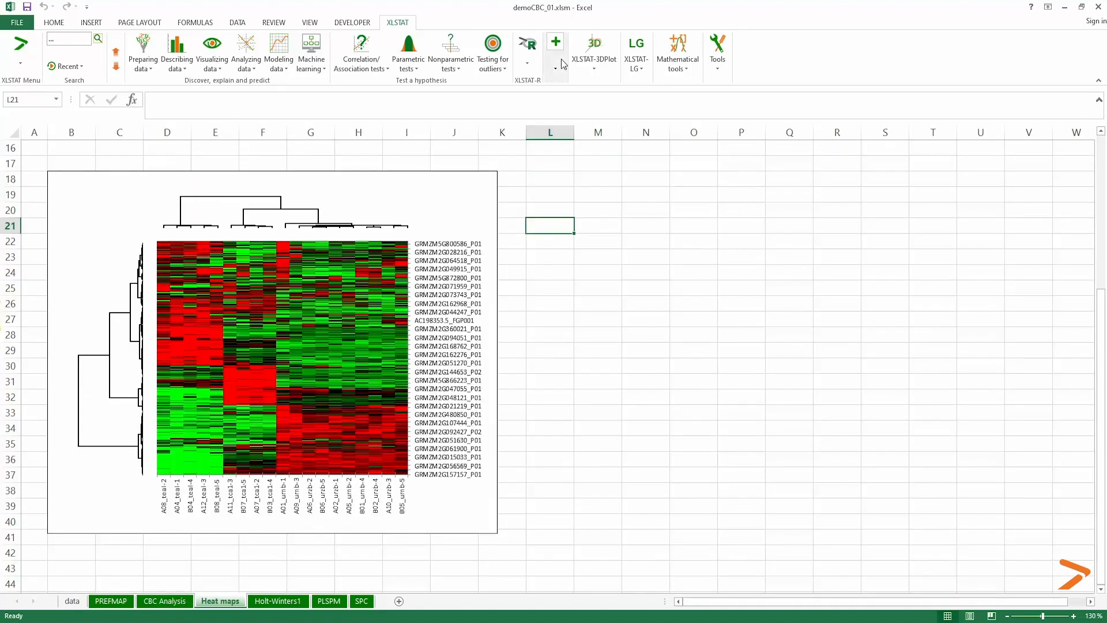
click(883, 105)
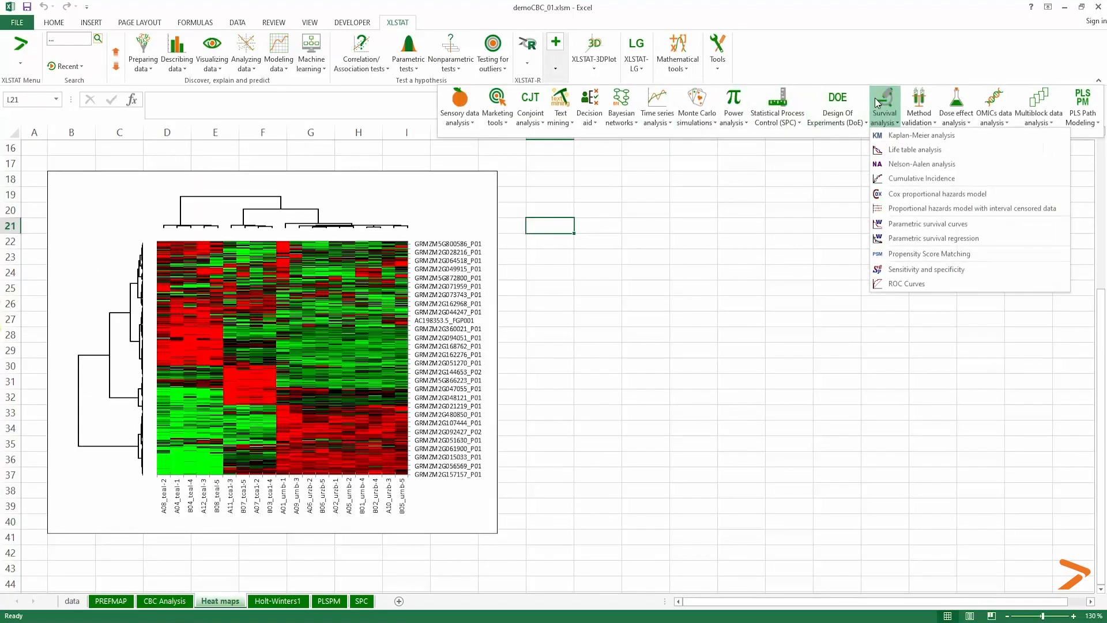
mouse_move(321, 575)
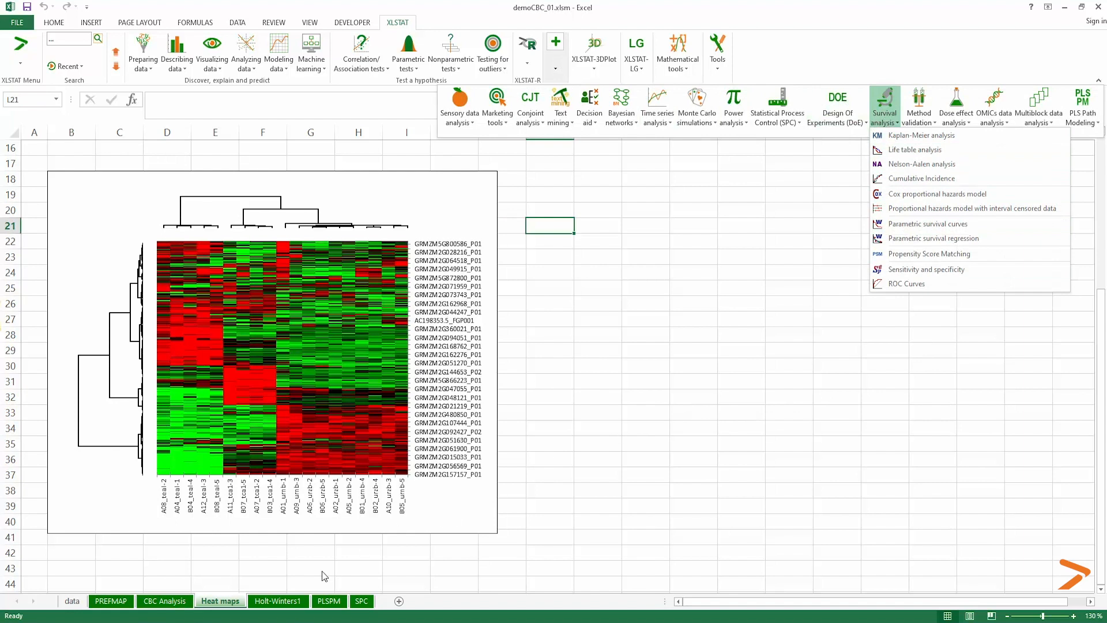
click(278, 600)
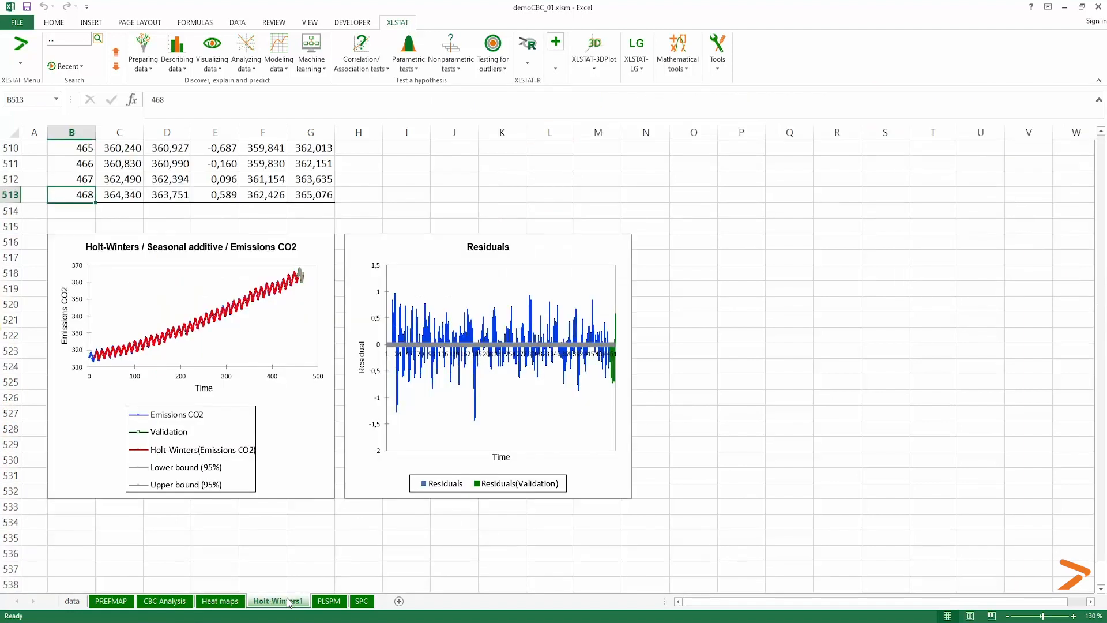
Browse the Time series analysis feature list, then go to the PLSPM sheet
click(555, 41)
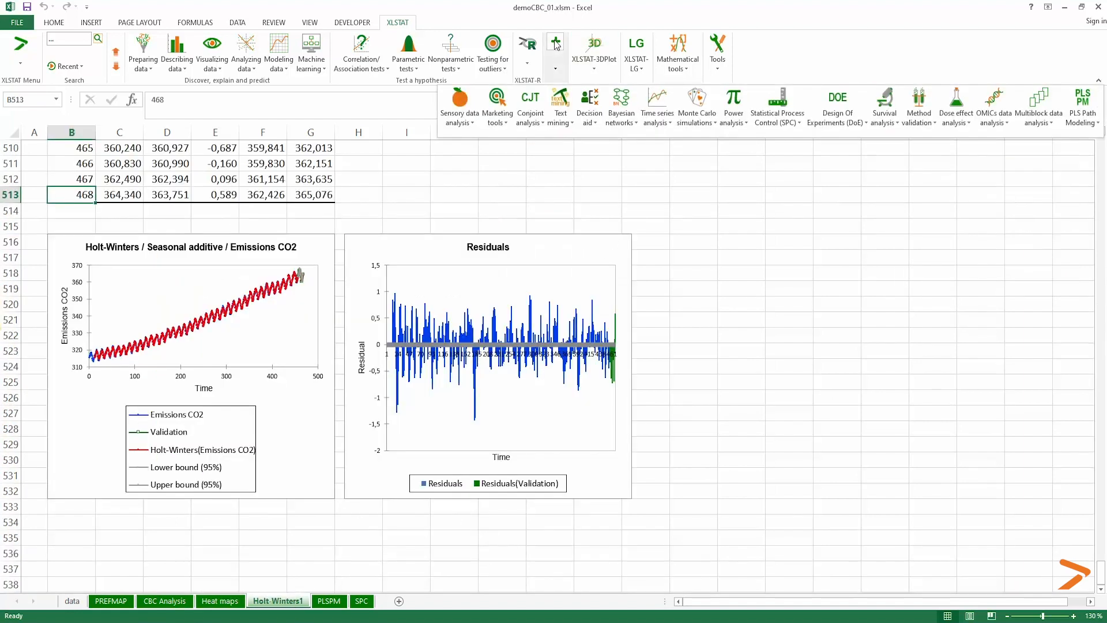
click(656, 106)
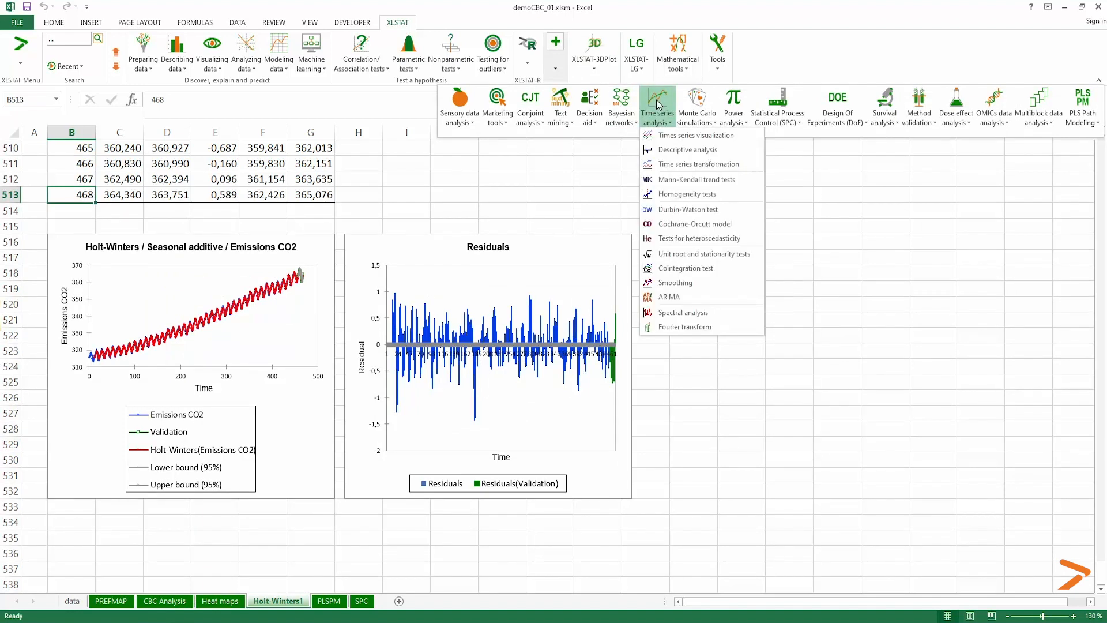
mouse_move(691, 376)
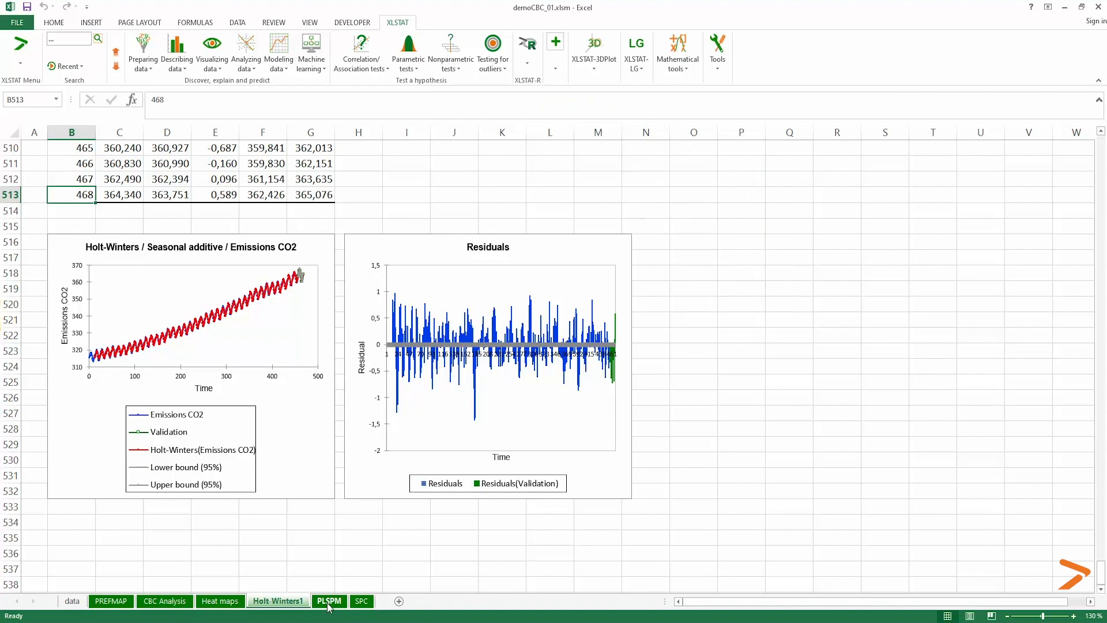
click(328, 601)
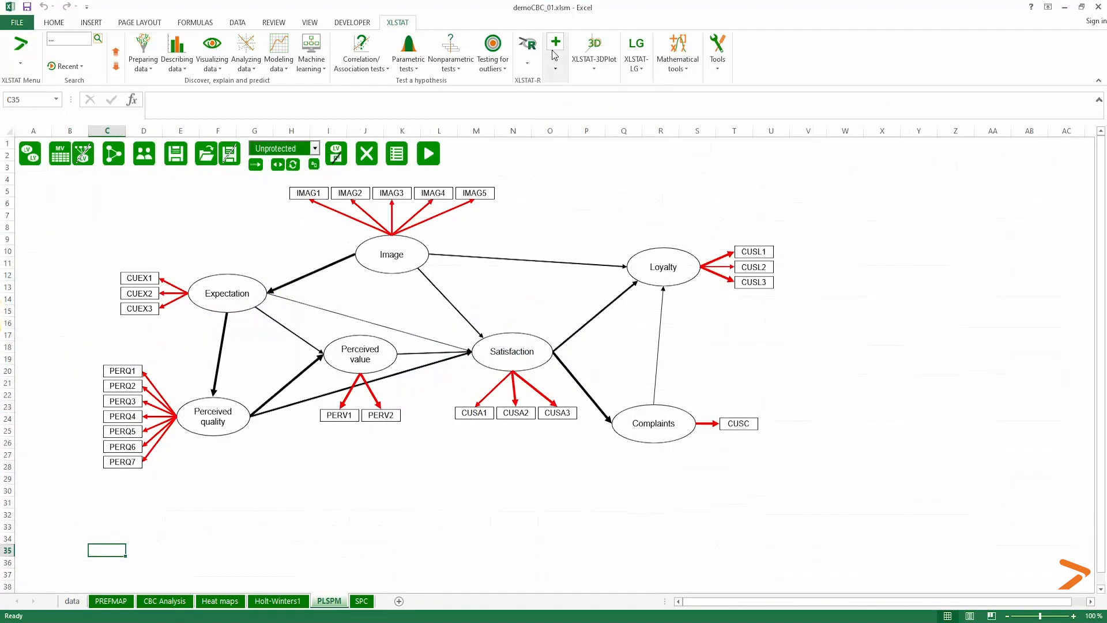
Browse the PLS Path Modeling options, then go to the SPC X-bar chart sheet
click(556, 41)
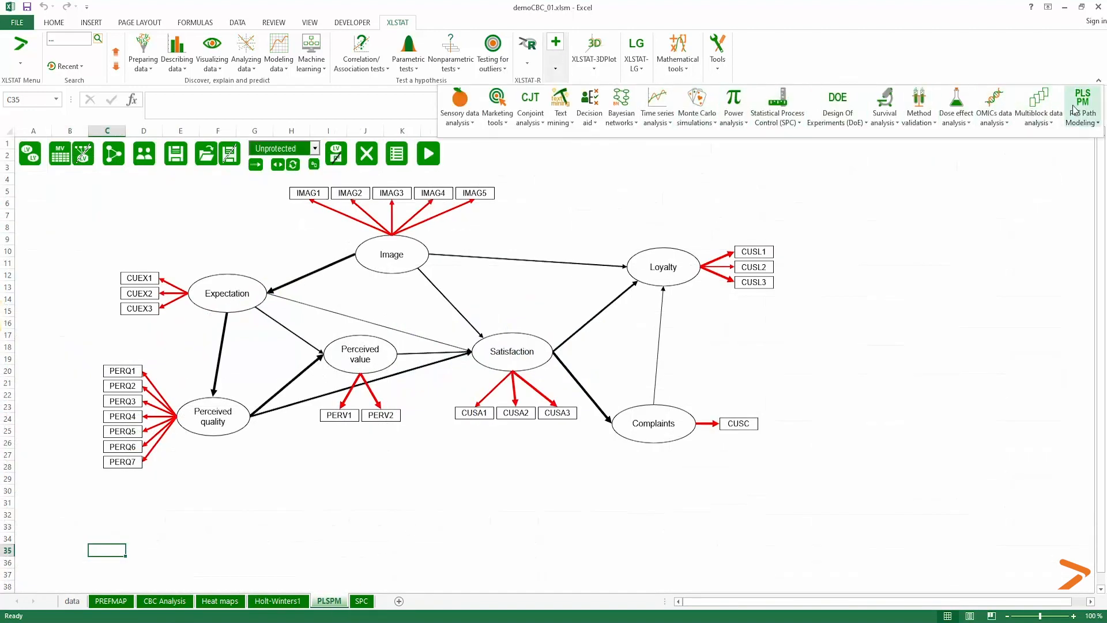
click(1081, 104)
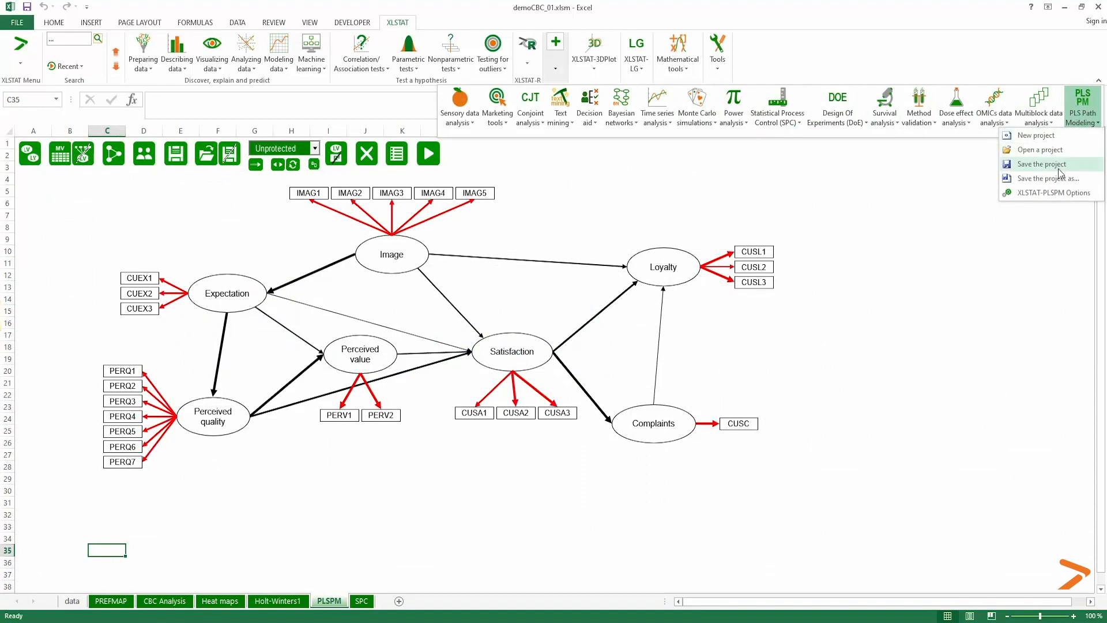
mouse_move(507, 553)
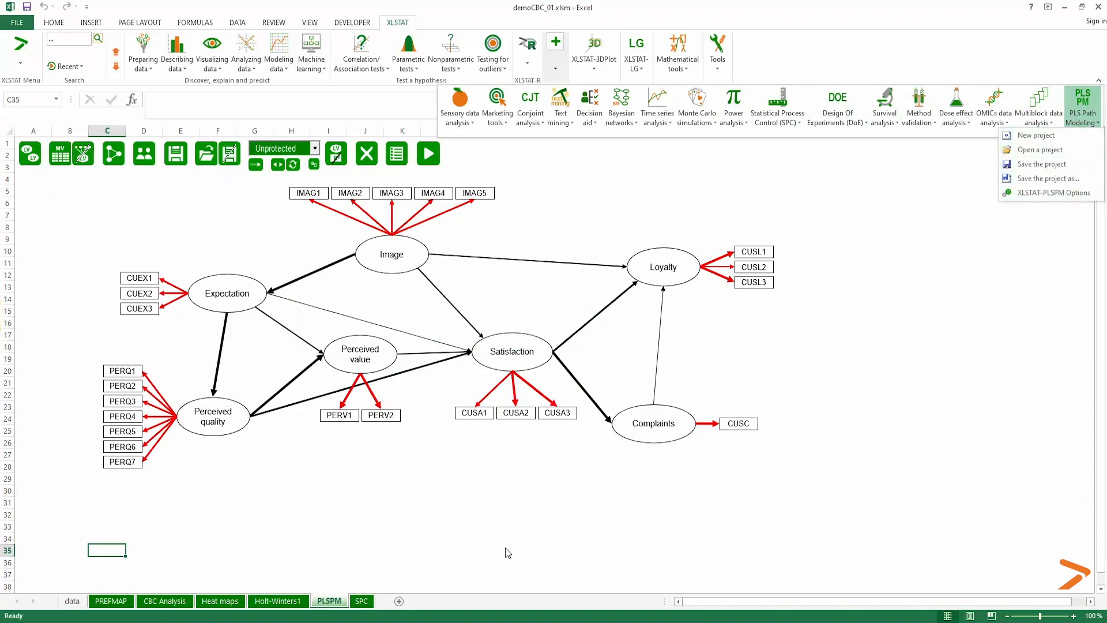
click(360, 600)
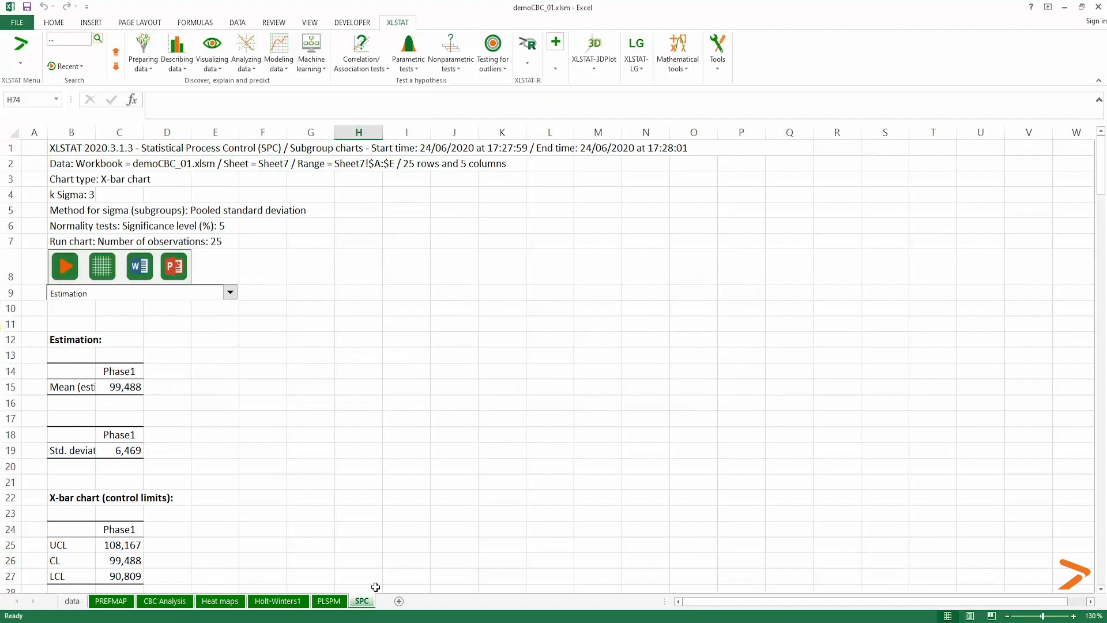
click(555, 42)
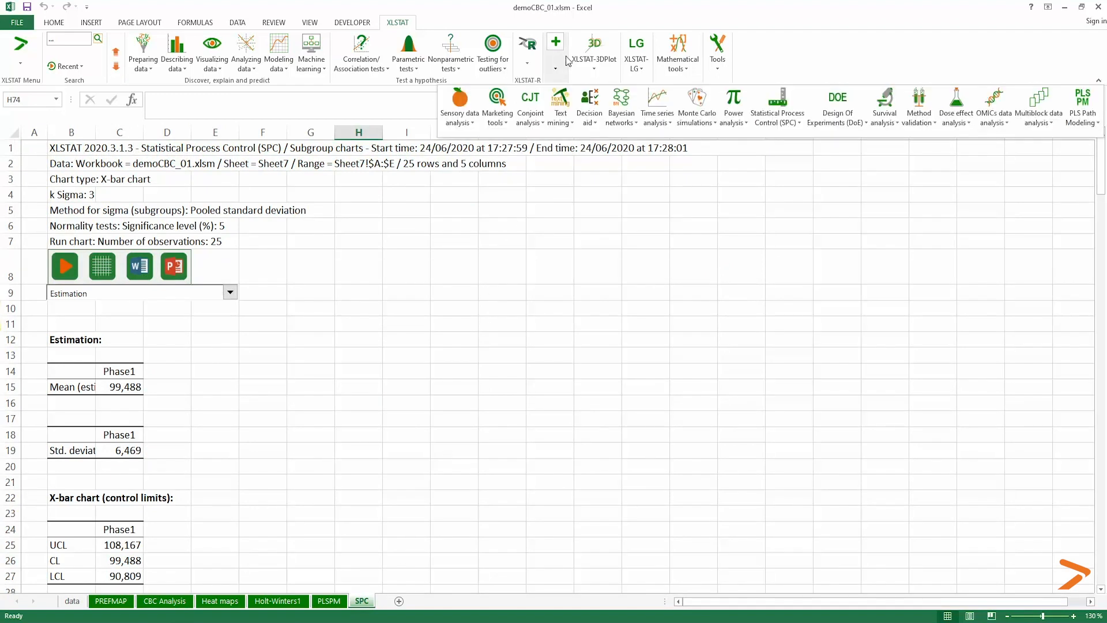
click(776, 106)
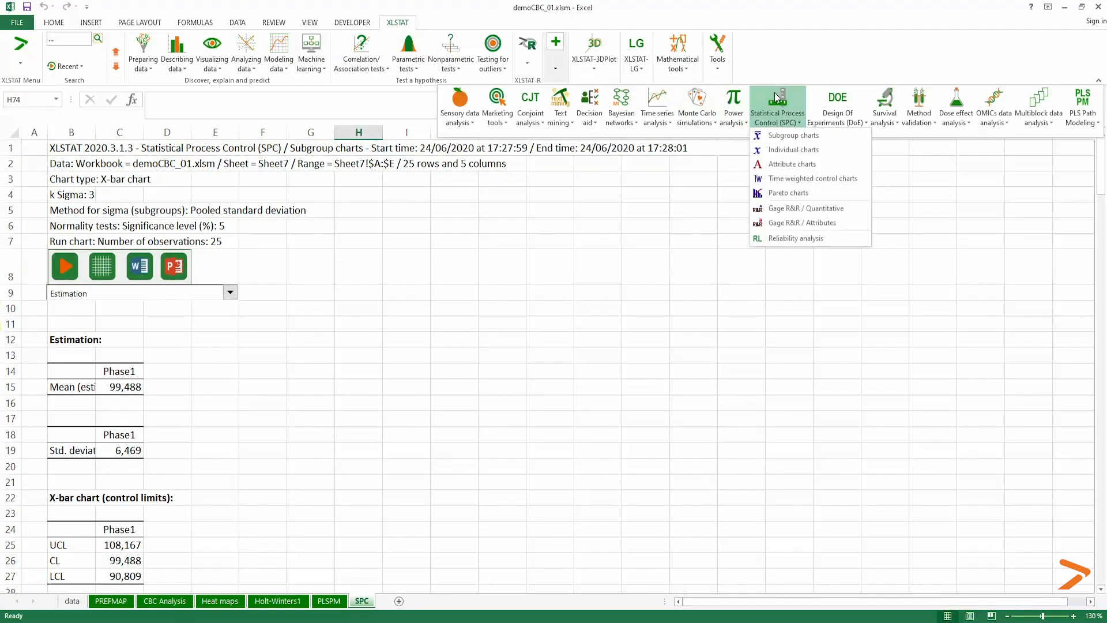
mouse_move(797, 290)
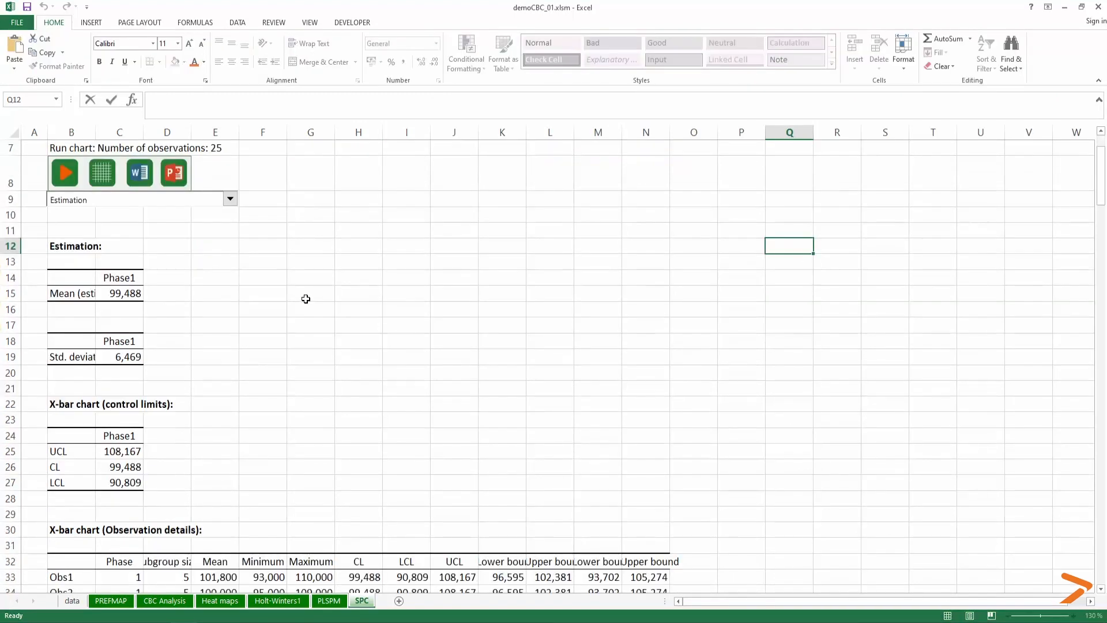
scroll(down, 3)
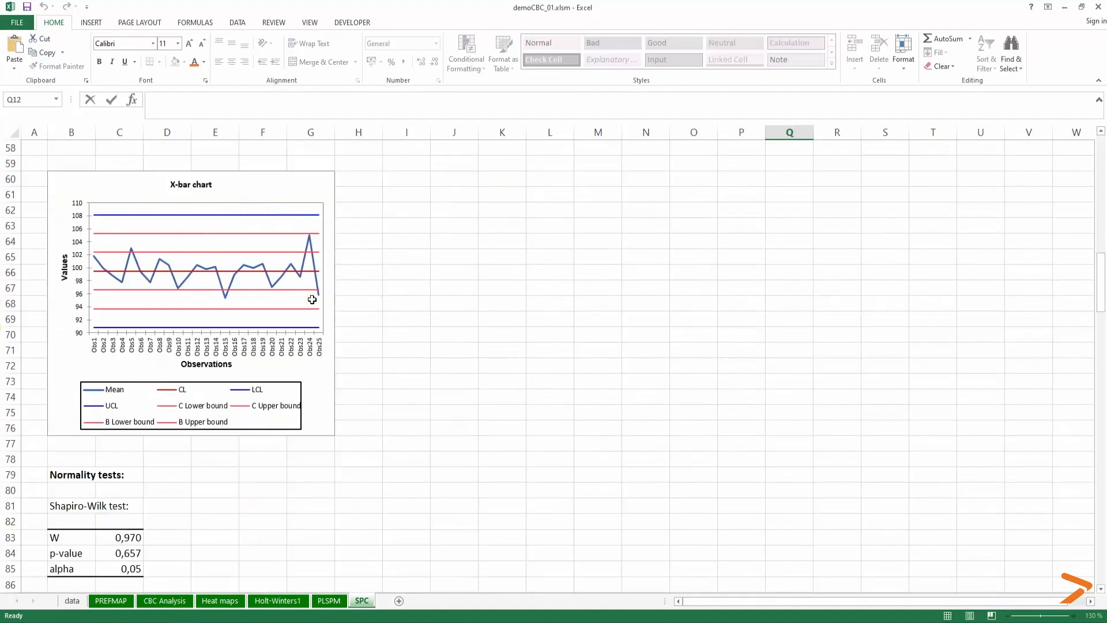
scroll(down, 3)
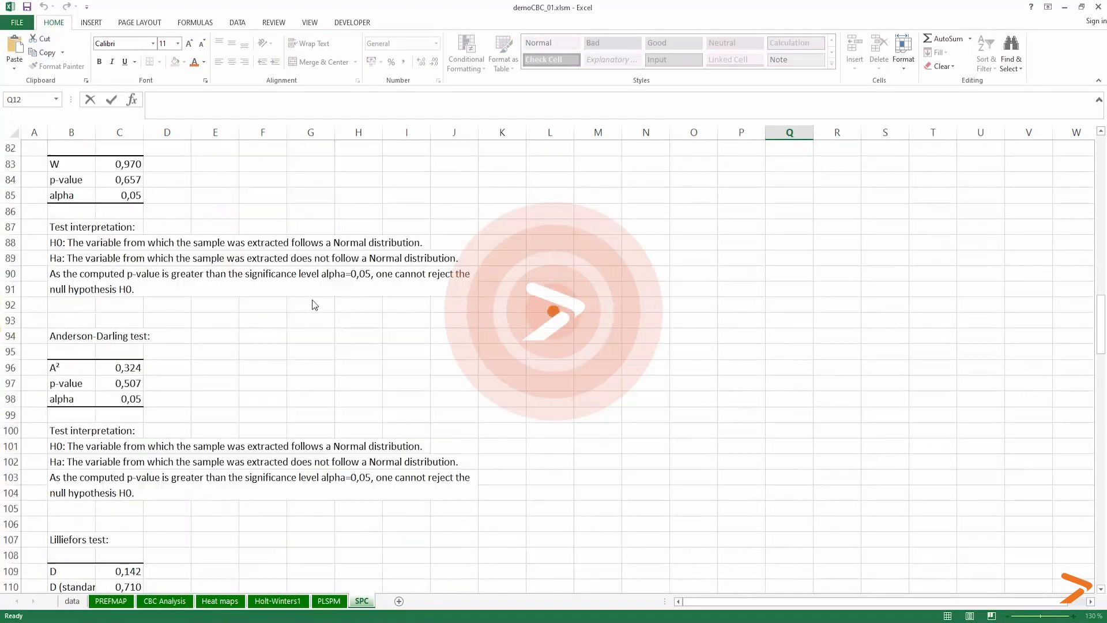